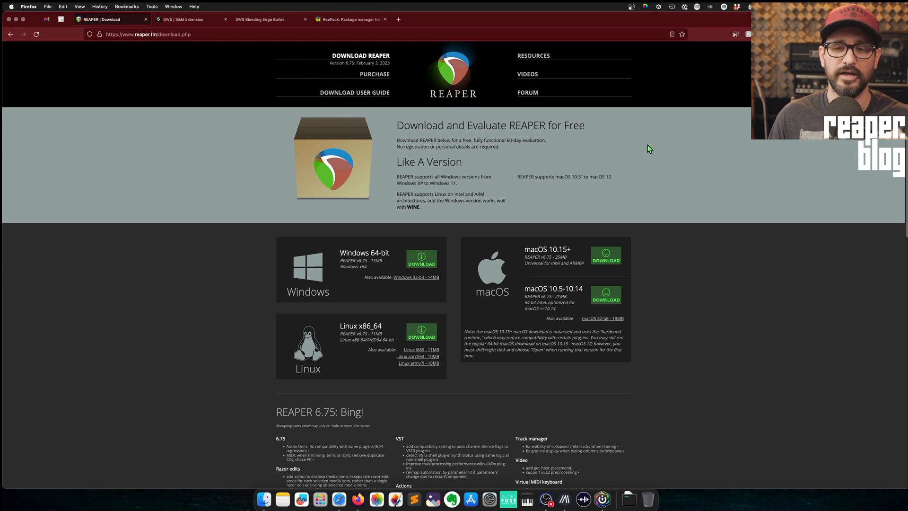
mouse_move(516, 312)
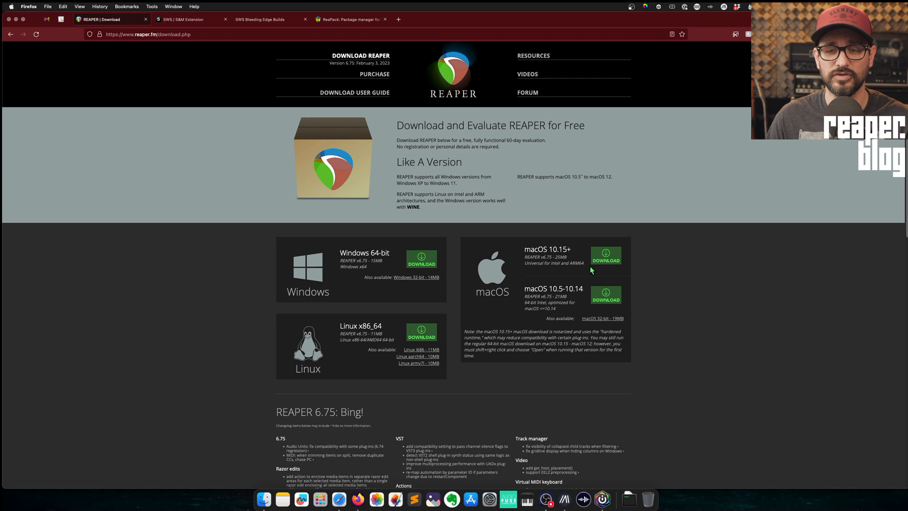
mouse_move(544, 302)
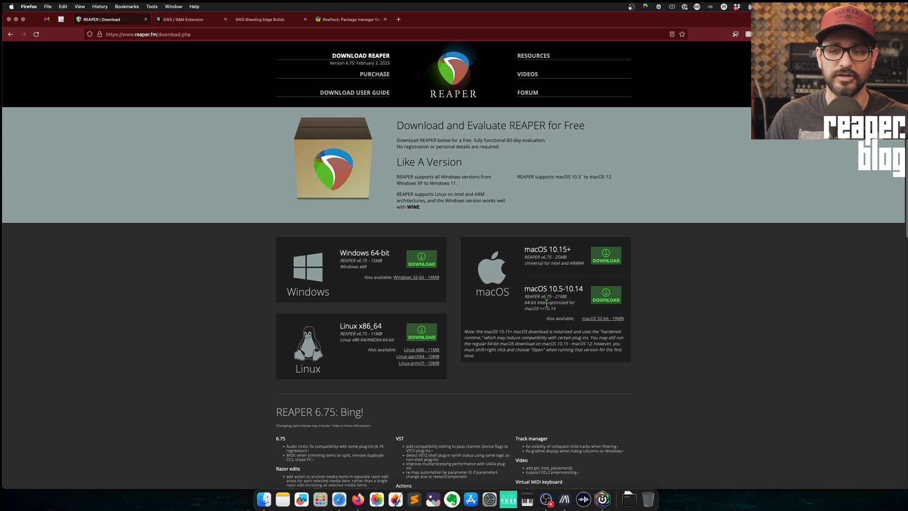
- Bring up the SWS Bleeding Edge Builds page listing the v2.13.2.0 Darwin arm64 .dmg download
left_click(185, 19)
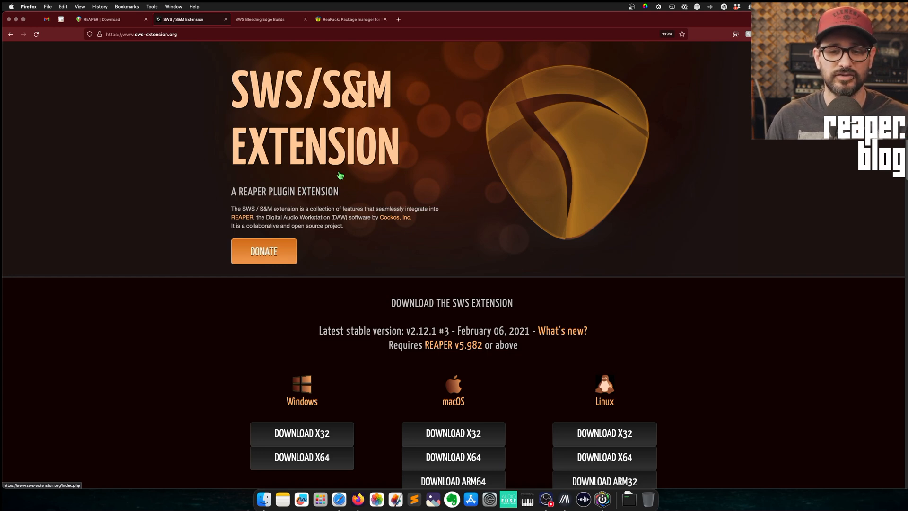
mouse_move(314, 150)
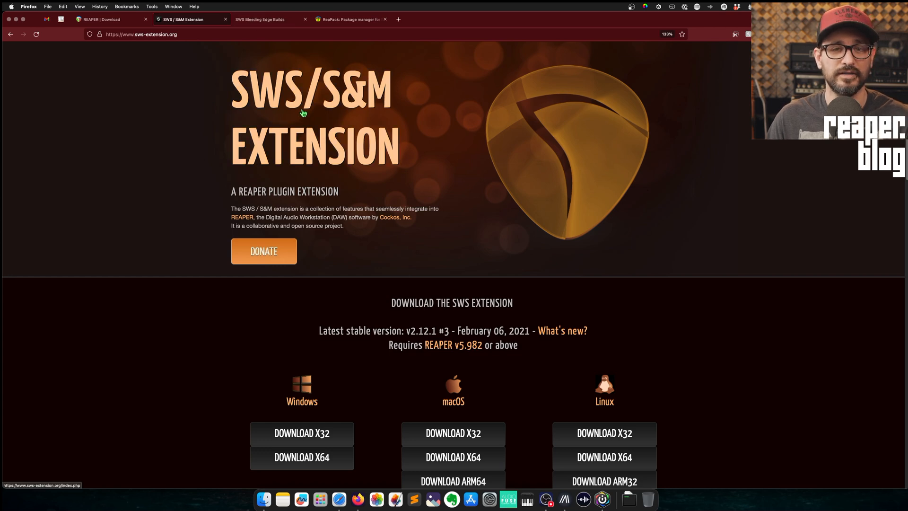
left_click(259, 19)
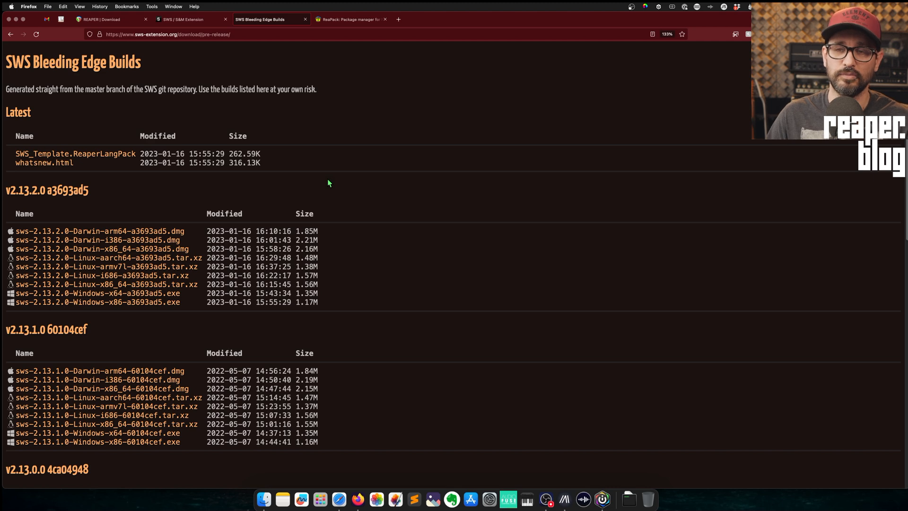
mouse_move(201, 212)
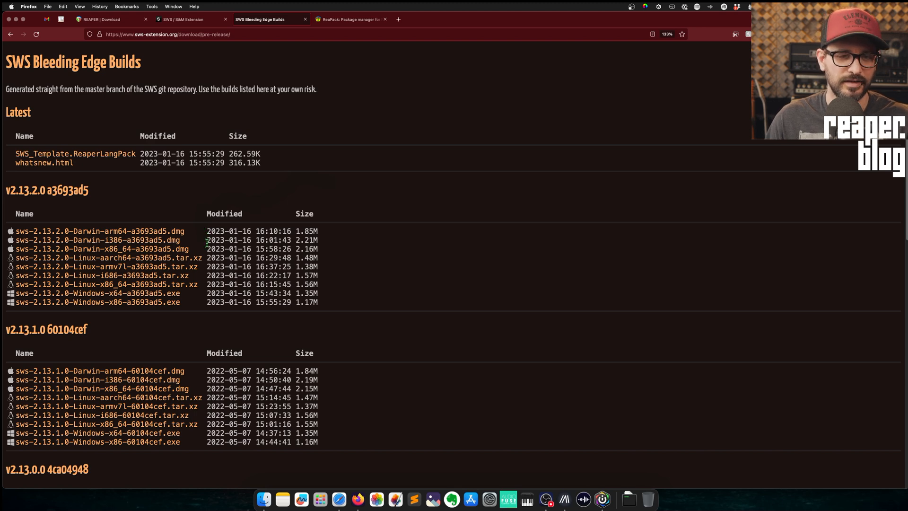
mouse_move(123, 235)
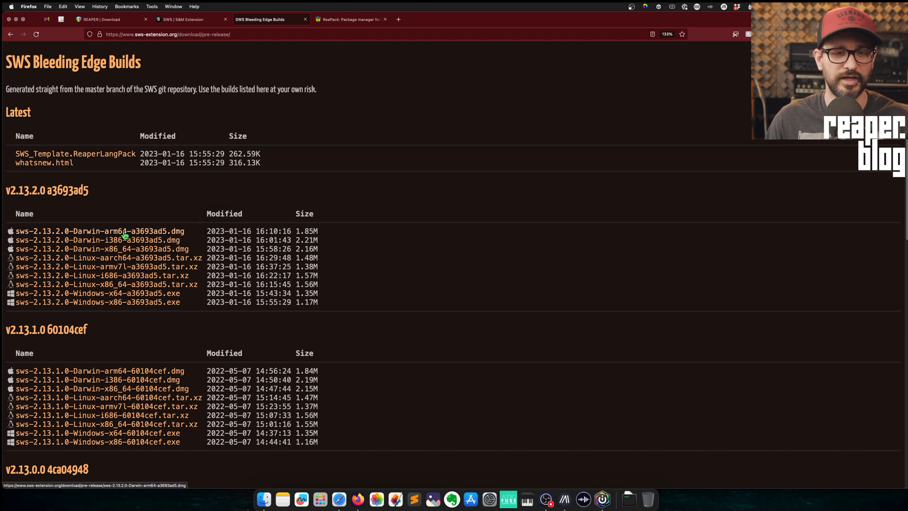
mouse_move(181, 236)
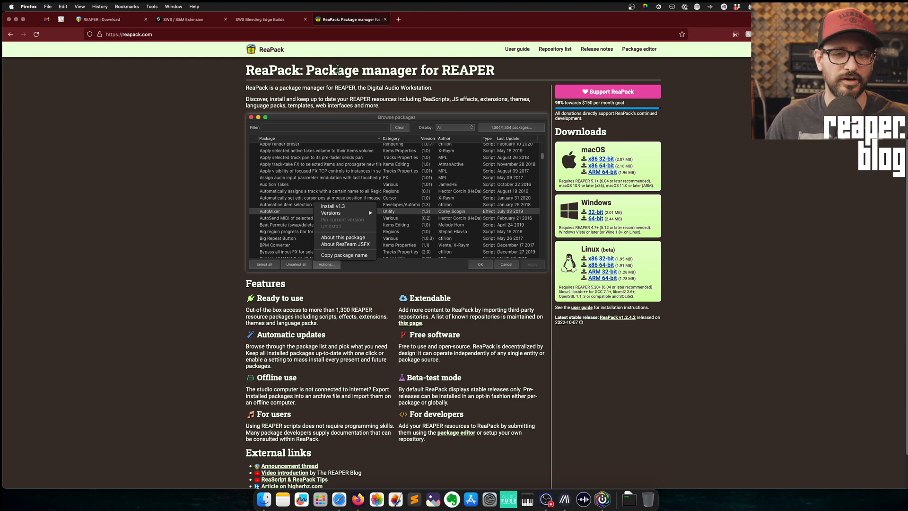
mouse_move(307, 114)
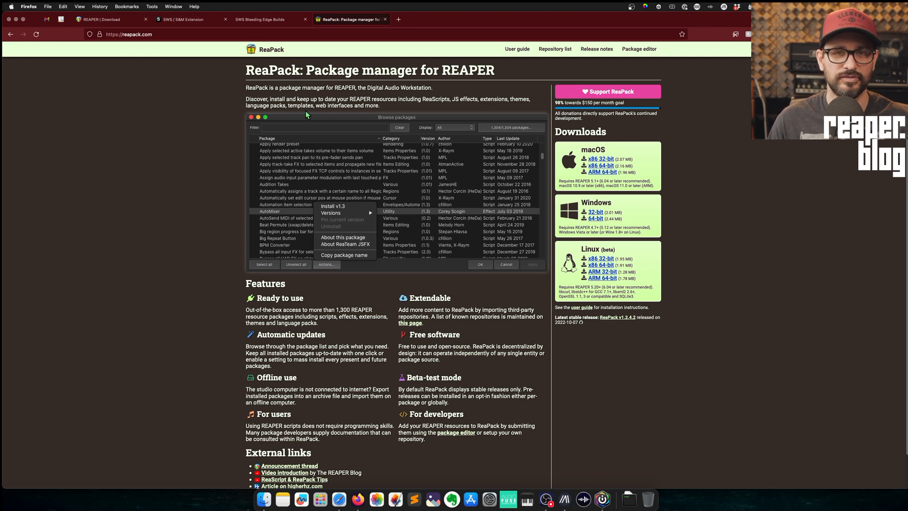
mouse_move(524, 178)
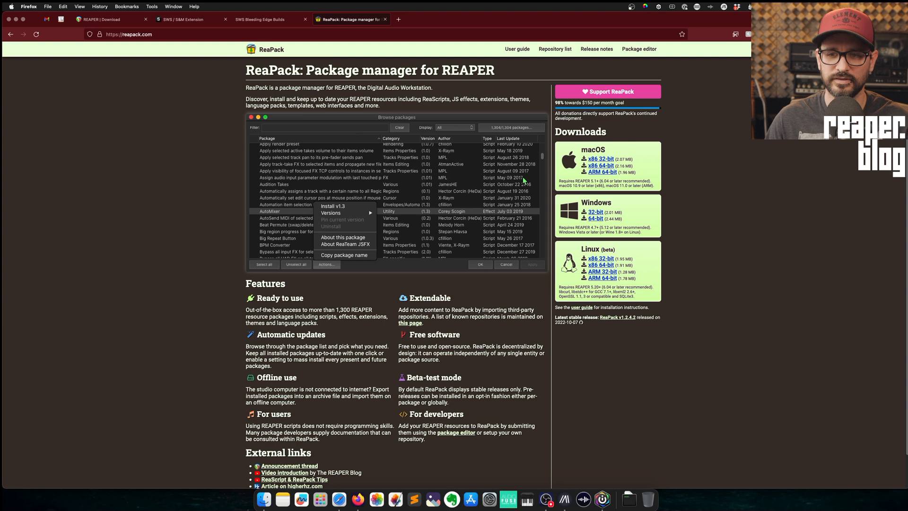
mouse_move(608, 176)
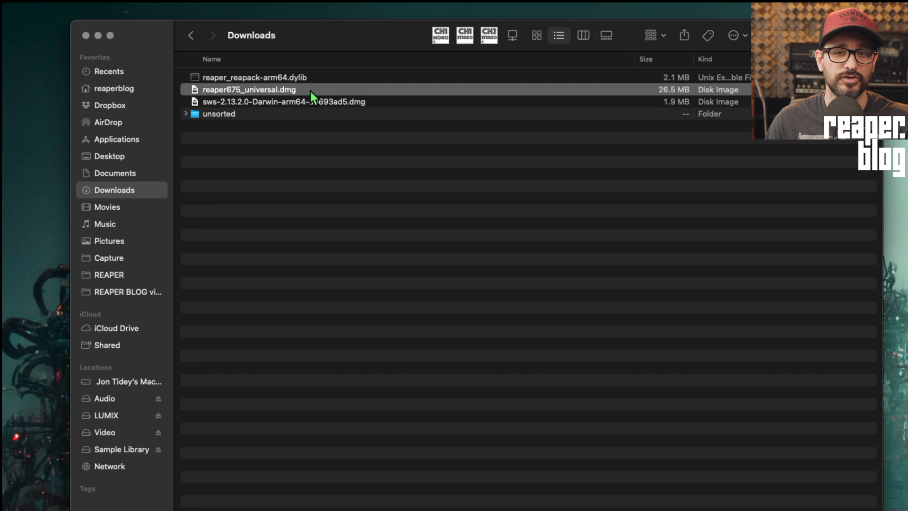
mouse_move(336, 105)
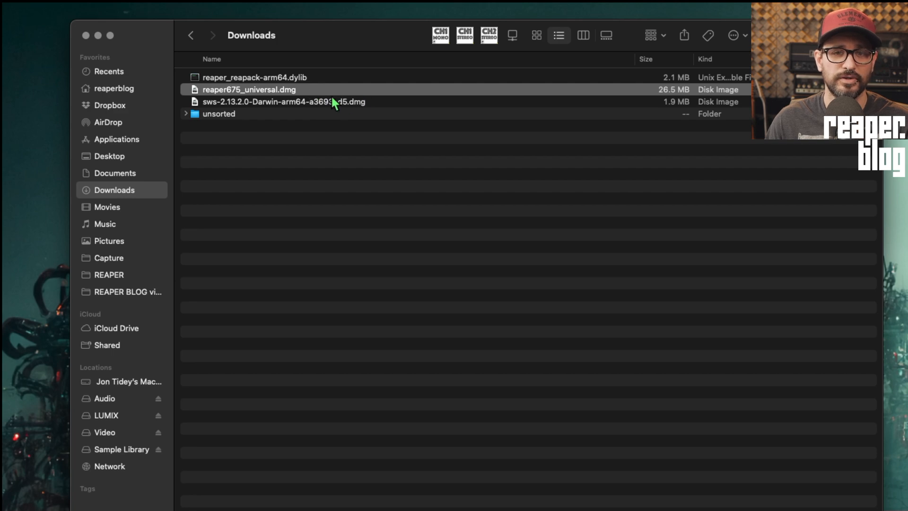
- Mount the reaper675_universal.dmg installer image from Downloads
left_click(246, 77)
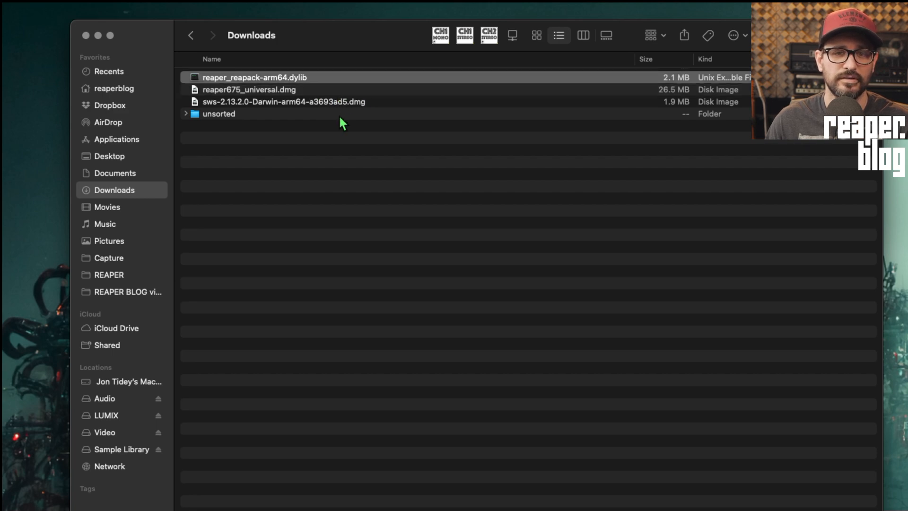
left_click(284, 102)
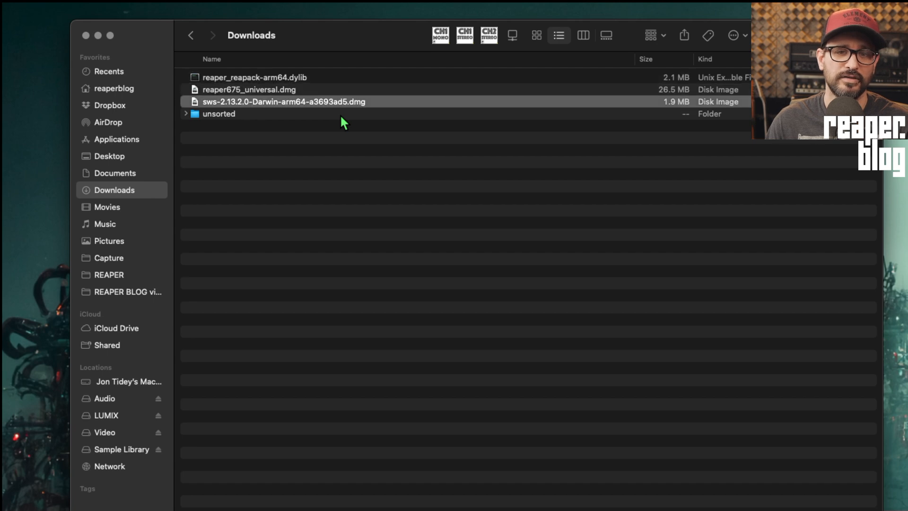
mouse_move(313, 107)
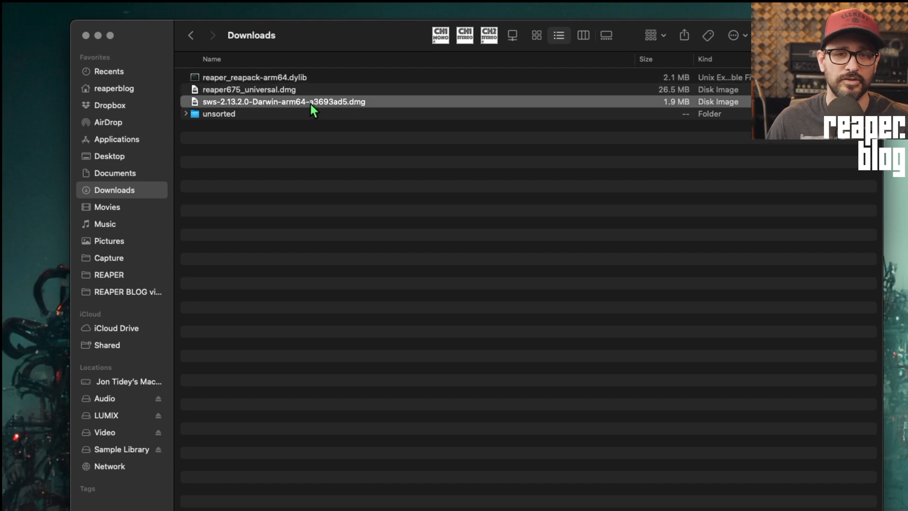
left_click(249, 89)
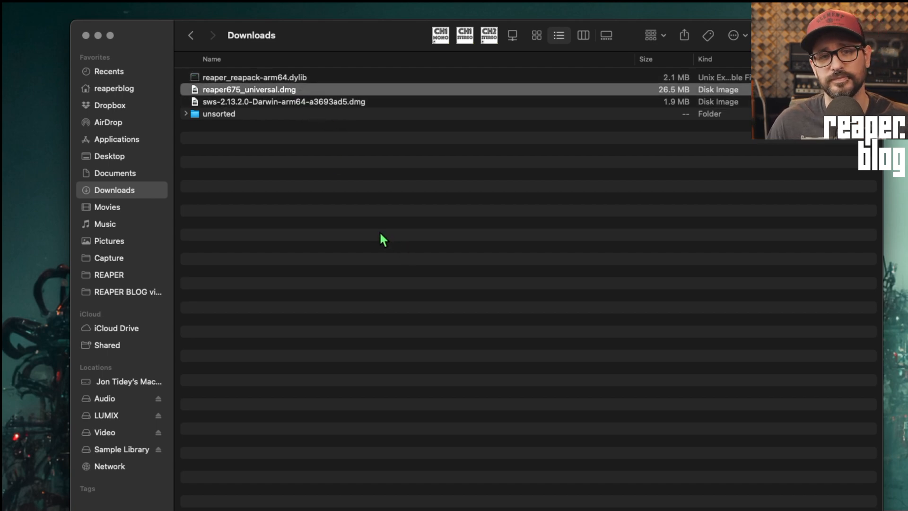
double_click(249, 89)
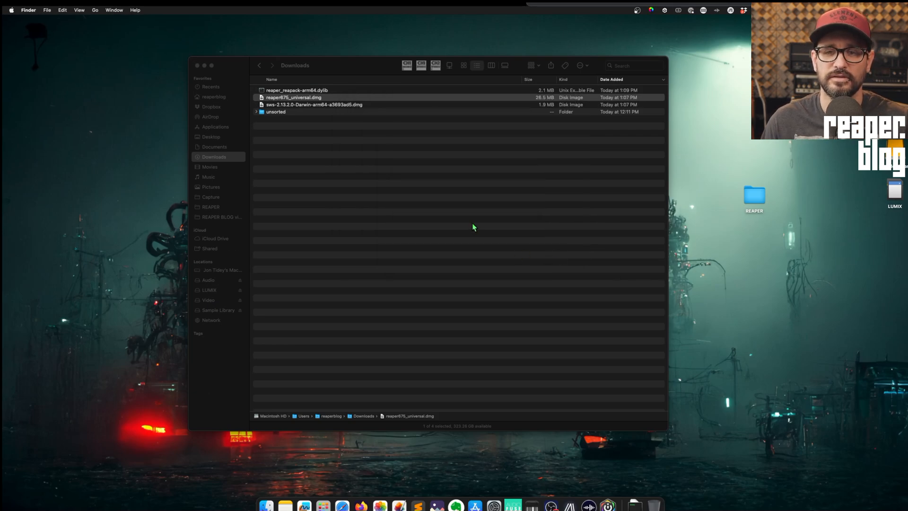
double_click(294, 97)
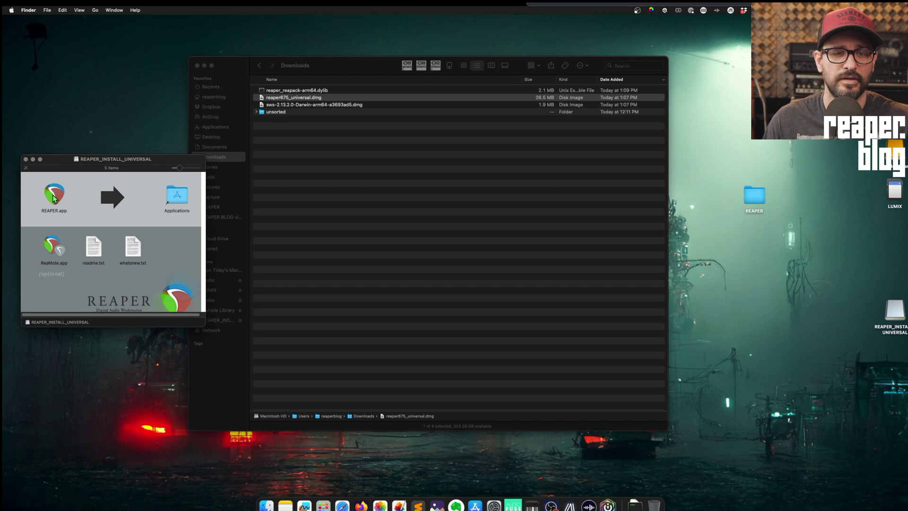
- Copy REAPER.app onto the Applications folder alias in the installer window
left_click(53, 198)
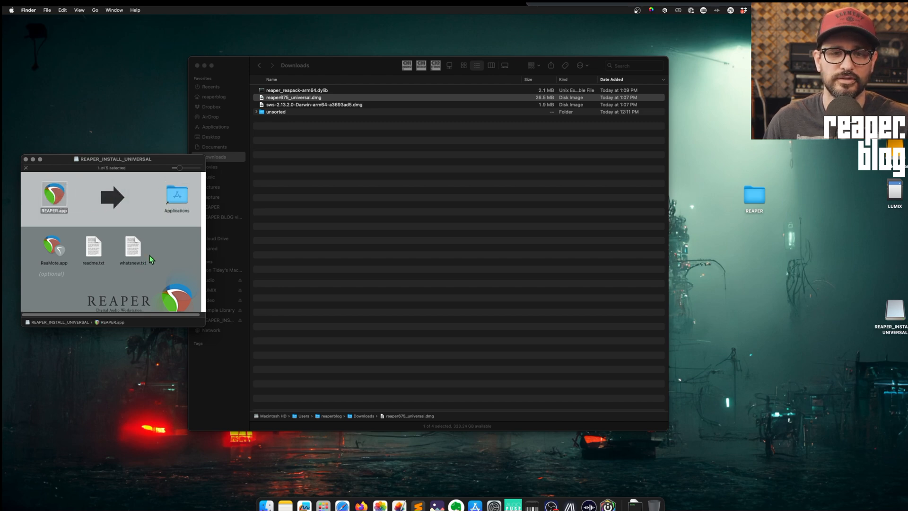
left_click_drag(53, 194, 177, 197)
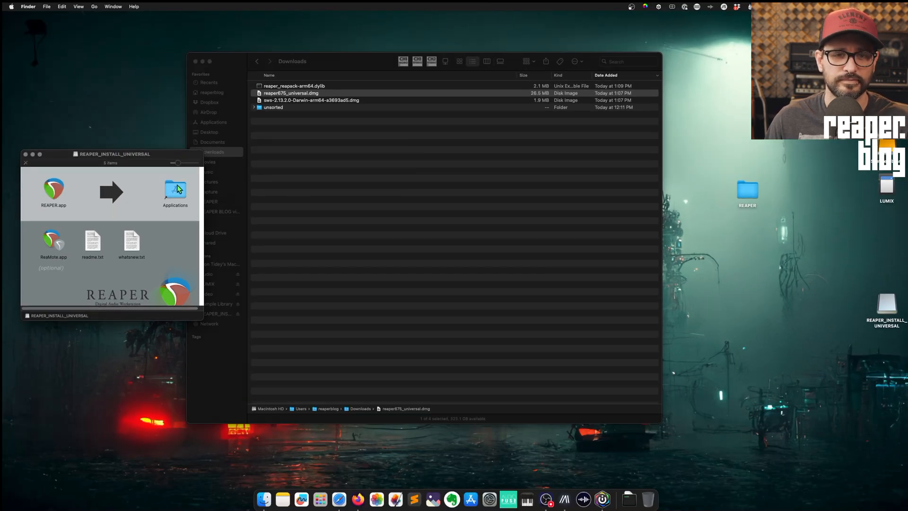
- Launch REAPER from Applications and approve the downloaded-from-Internet Gatekeeper warning
double_click(175, 190)
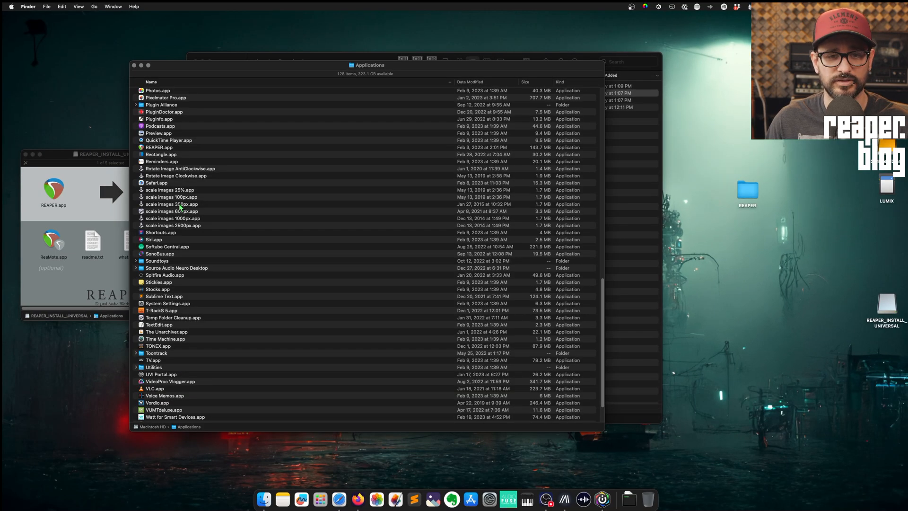
left_click(159, 282)
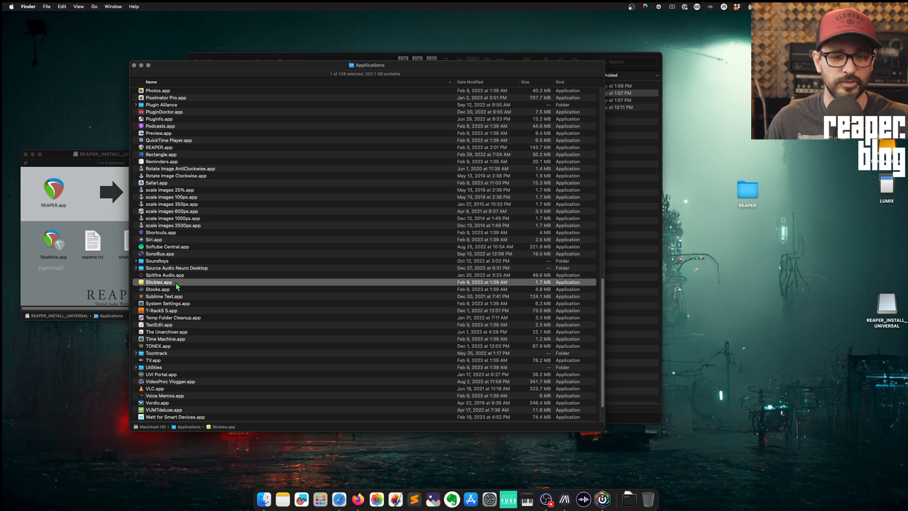
left_click(159, 147)
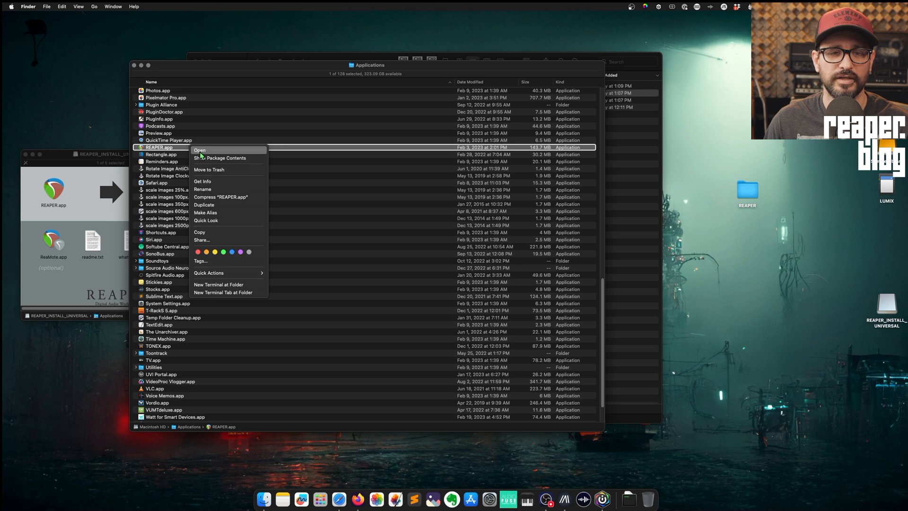
left_click(199, 150)
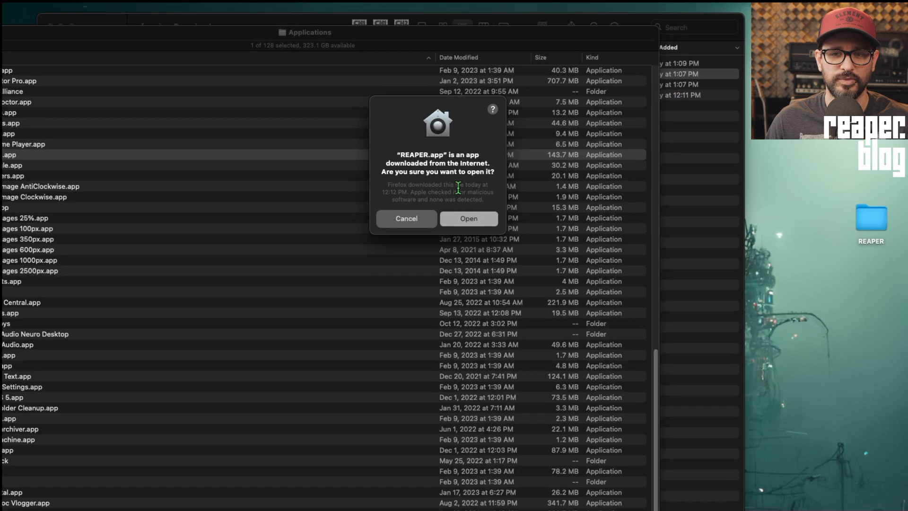
left_click(470, 219)
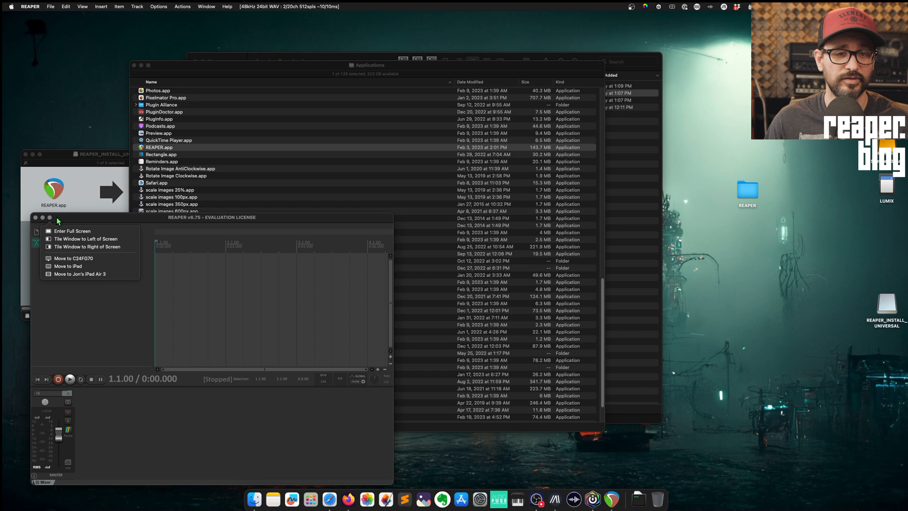
- Reveal REAPER's resource folder in Finder via Options and go into its UserPlugins folder
left_click(159, 6)
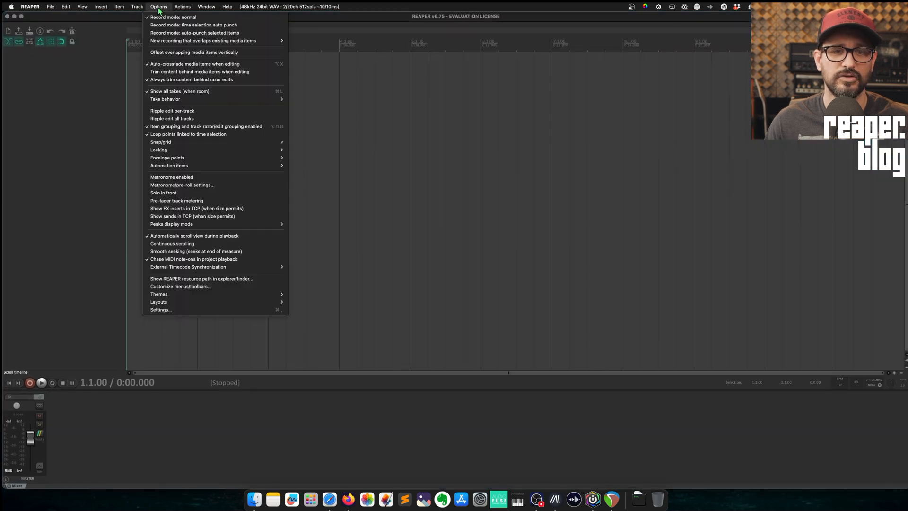
mouse_move(183, 279)
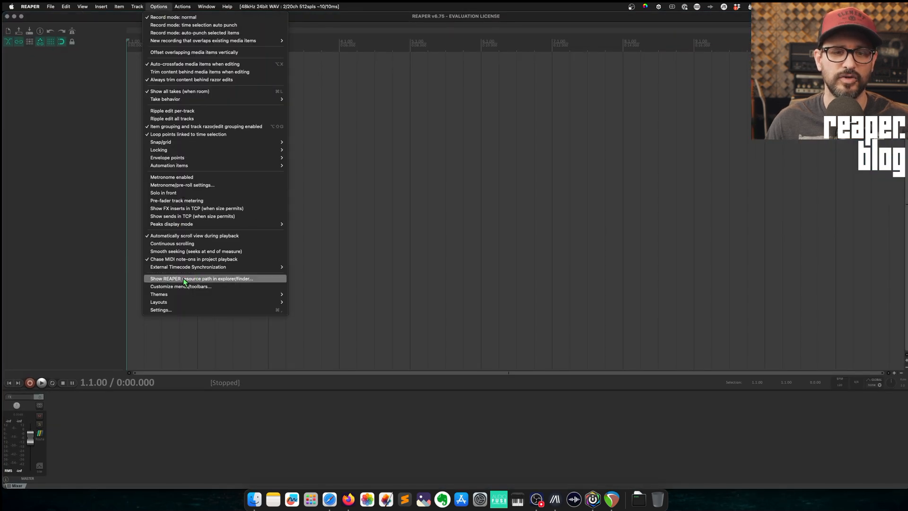
mouse_move(208, 282)
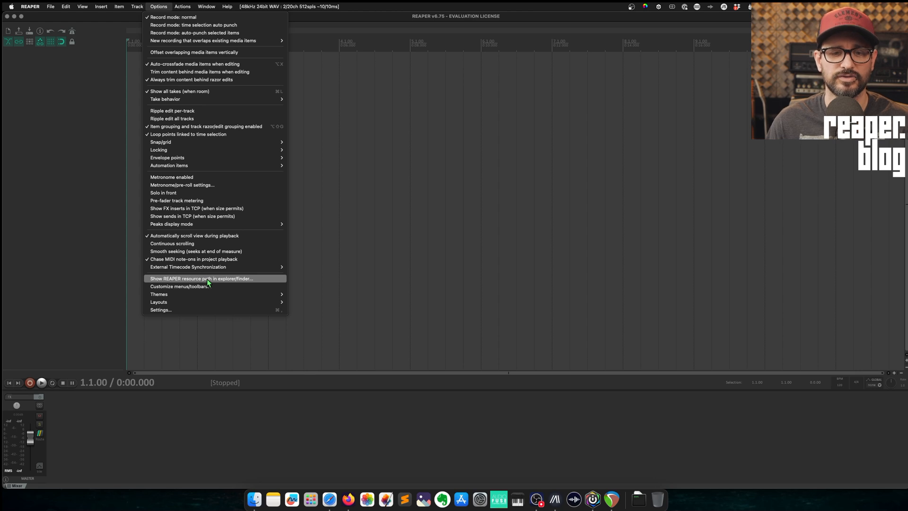
left_click(198, 282)
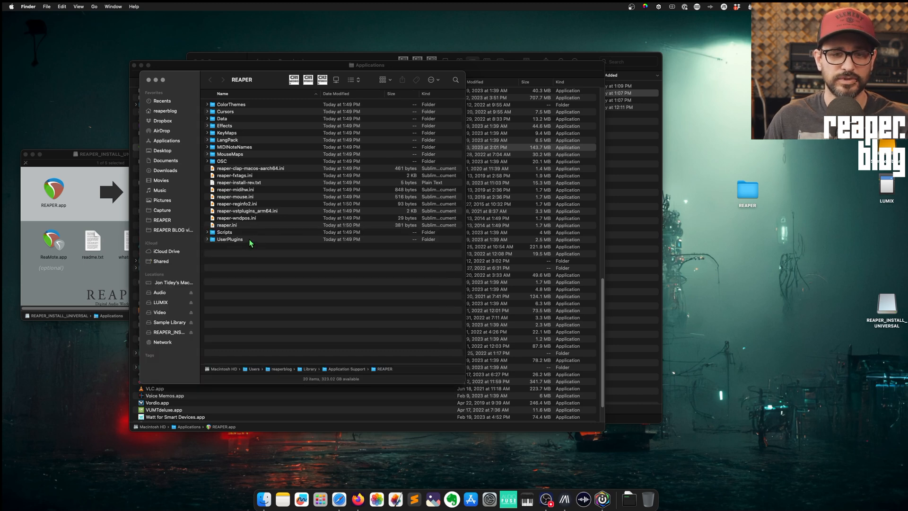
double_click(229, 240)
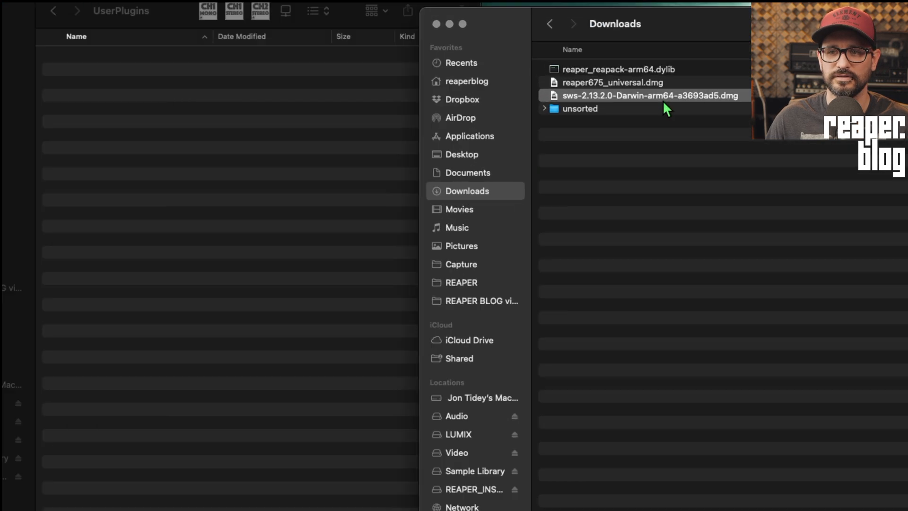
- Mount the SWS disk image and copy reaper_sws-arm64.dylib into the UserPlugins folder
double_click(649, 94)
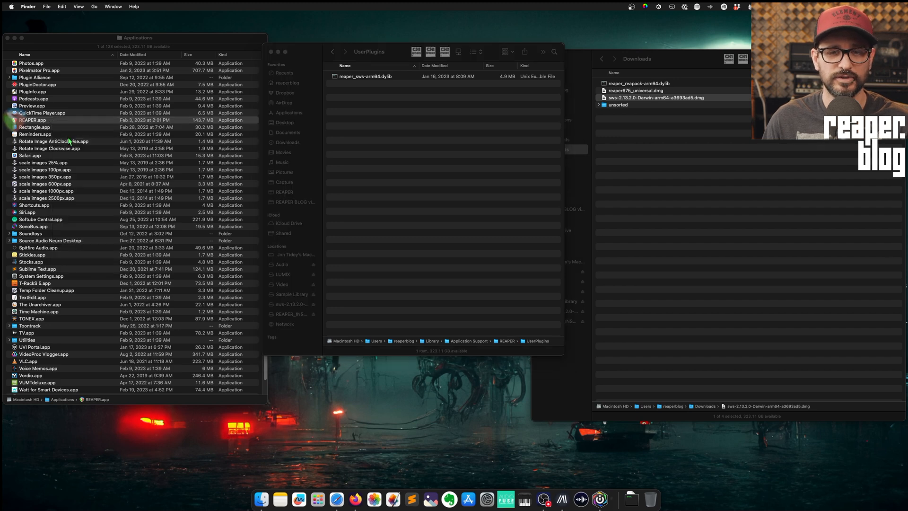
- Relaunch REAPER and bring up Privacy & Security for the blocked reaper_sws-arm64.dylib
double_click(29, 120)
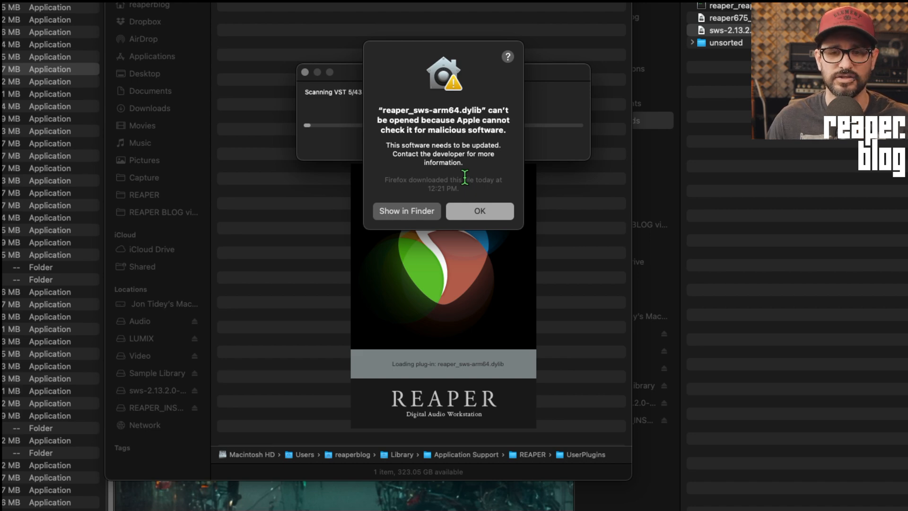
left_click(480, 211)
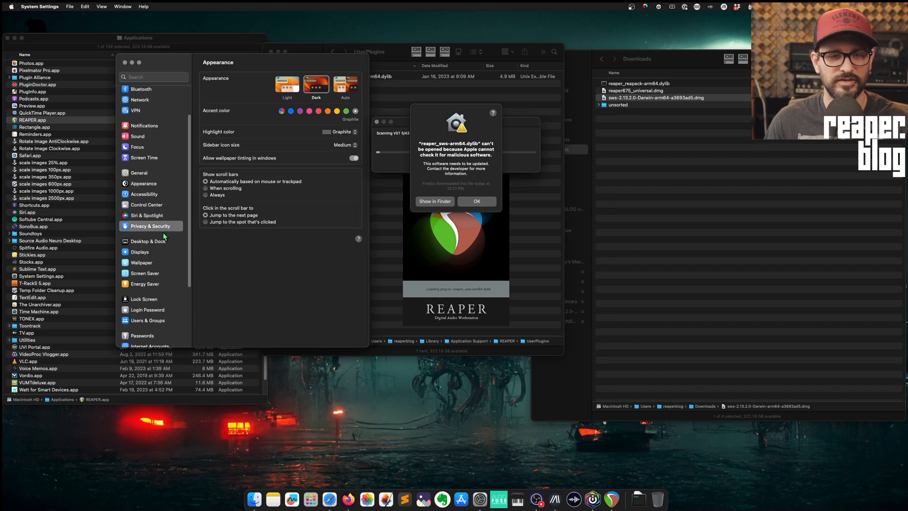
left_click(149, 226)
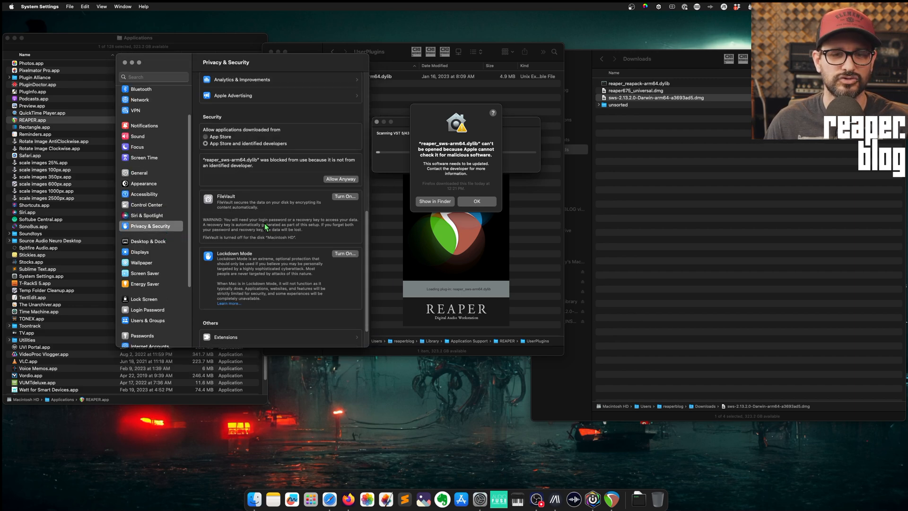
scroll("down", 3)
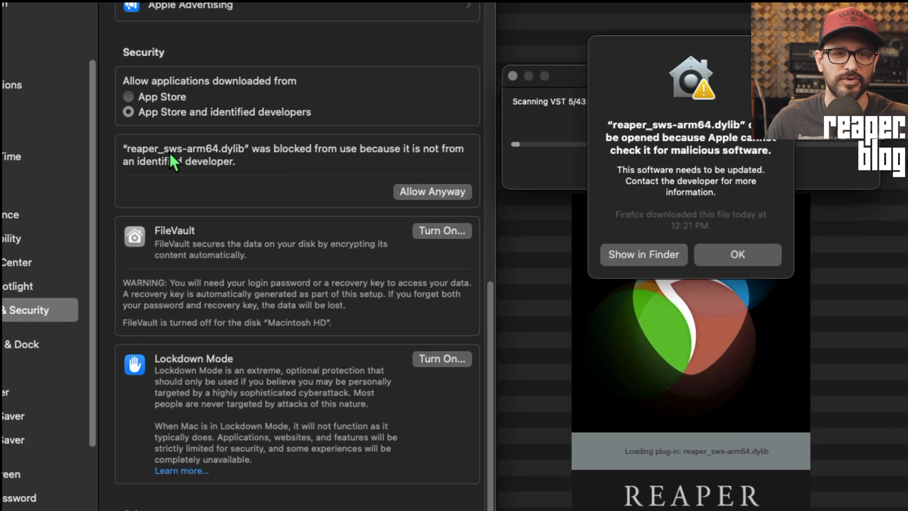
mouse_move(261, 172)
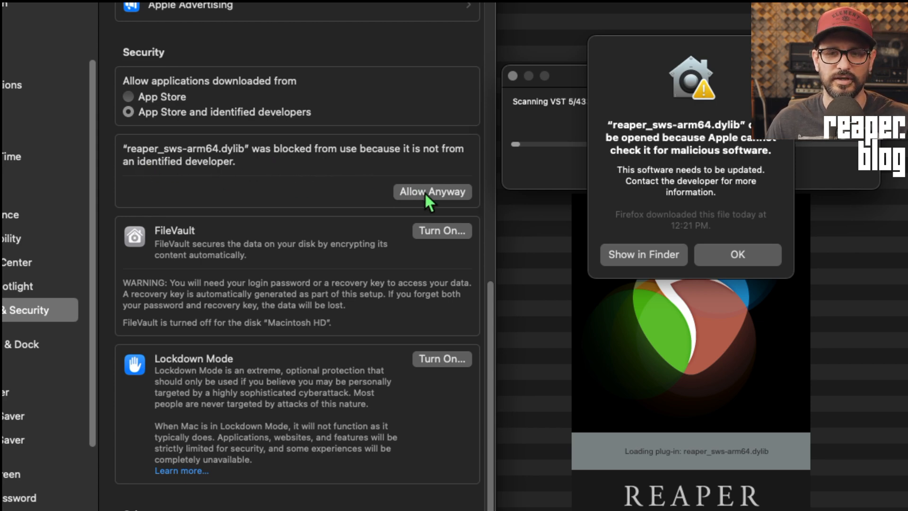
- Allow the SWS plugin anyway, authorise with the password, and dismiss REAPER's startup prompts
left_click(434, 191)
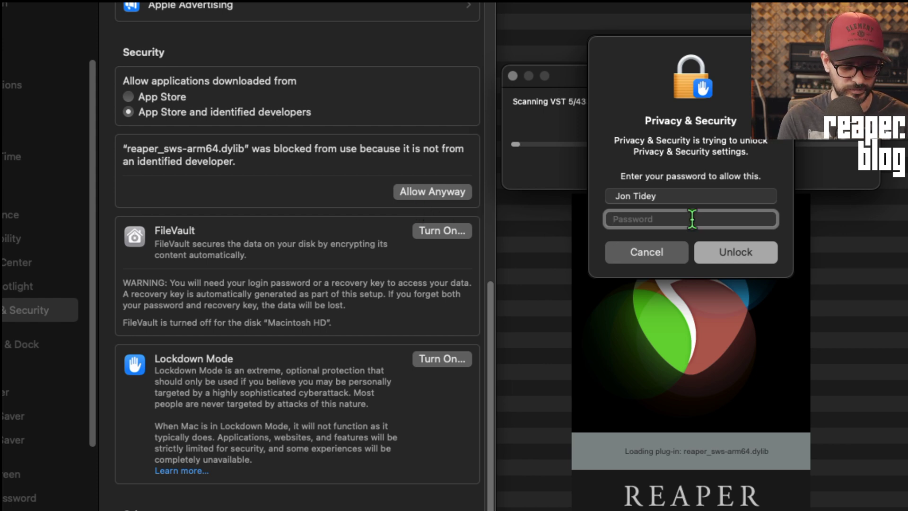
left_click(736, 251)
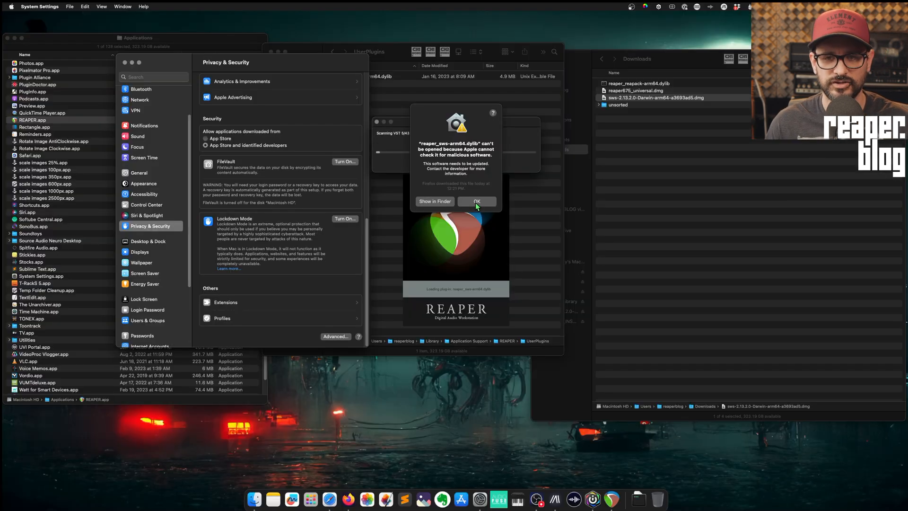
left_click(477, 200)
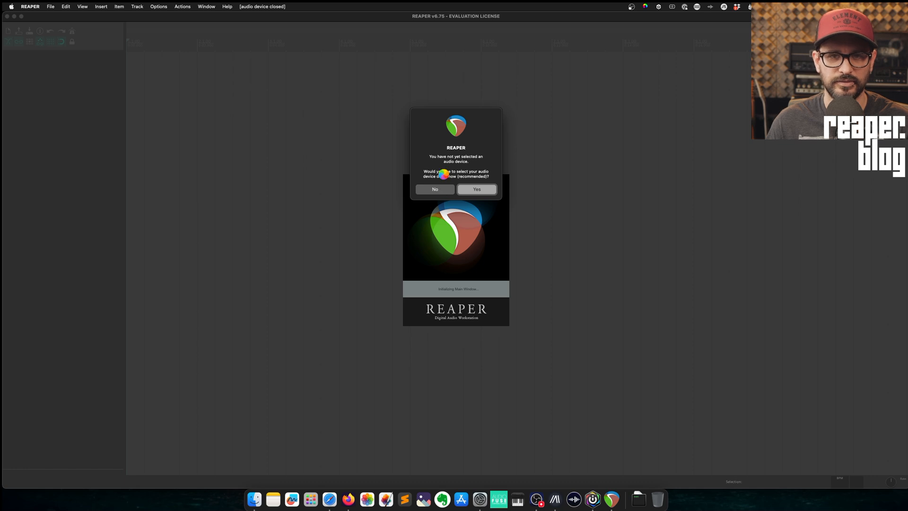
left_click(476, 190)
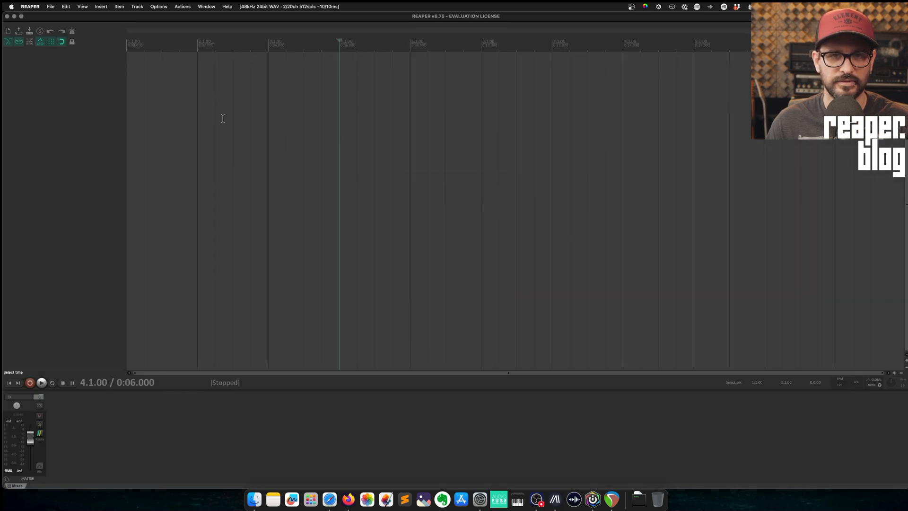
mouse_move(480, 499)
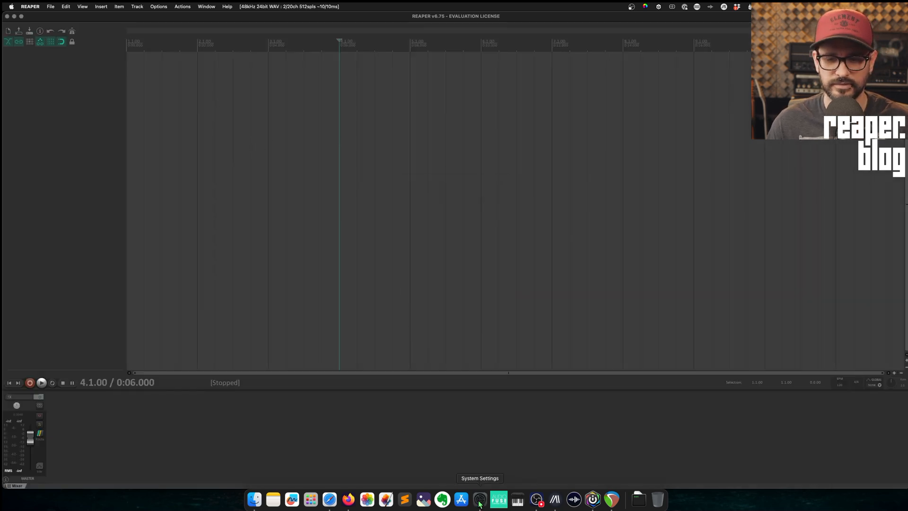
- Allow the blocked reaper_sws-arm64.dylib again under Privacy & Security in System Settings
left_click(480, 499)
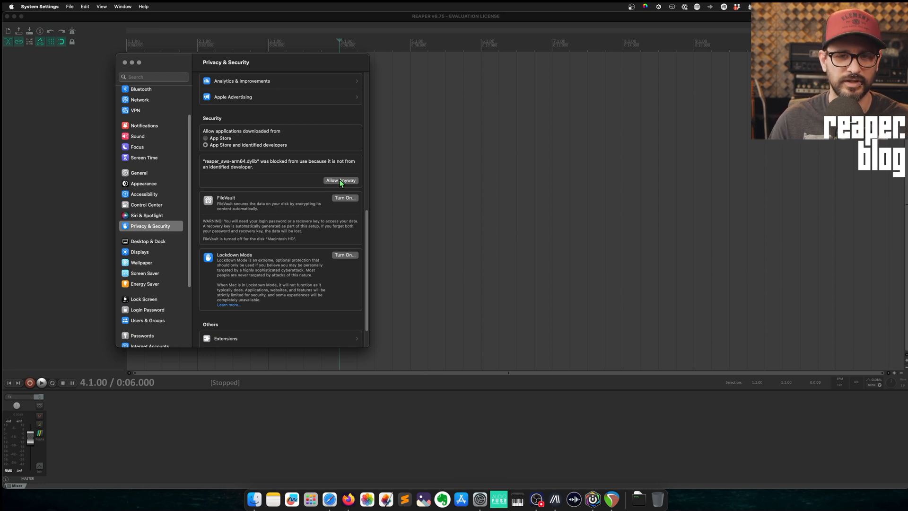
left_click(341, 180)
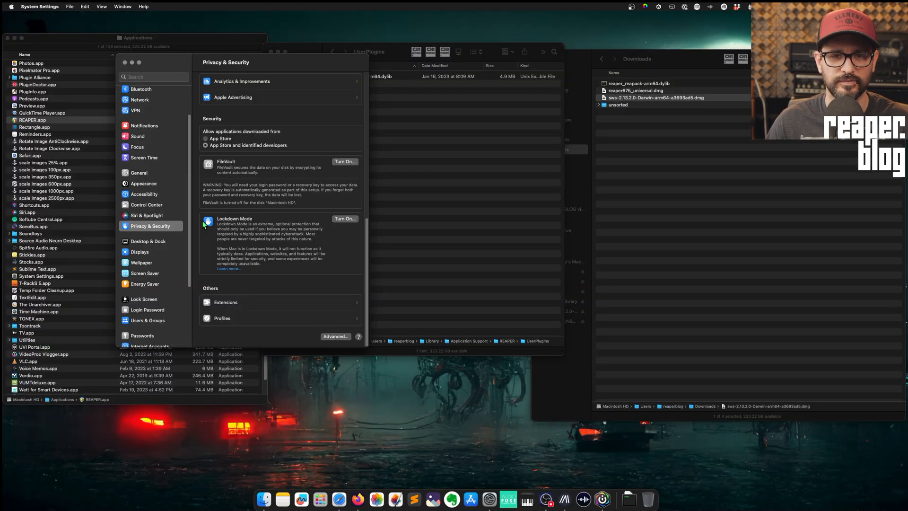
right_click(26, 120)
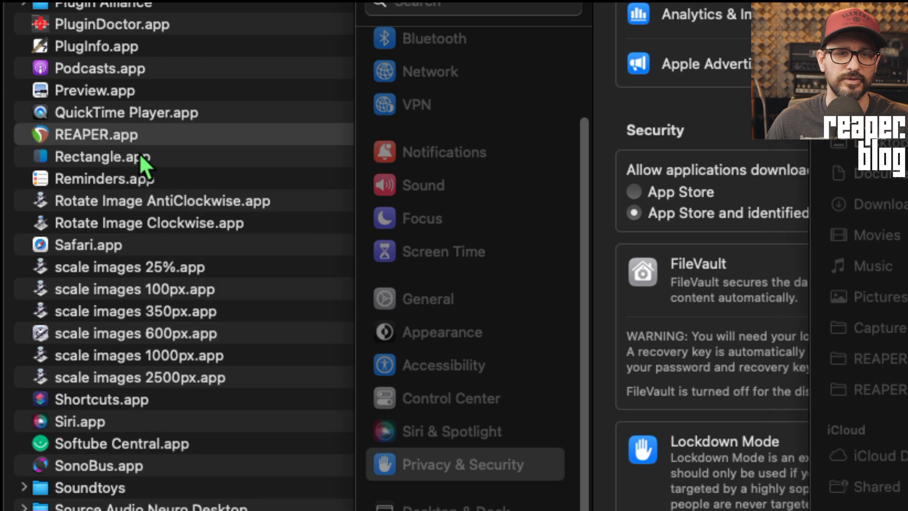
- Relaunch REAPER and approve opening reaper_sws-arm64.dylib so SWS loads
double_click(85, 134)
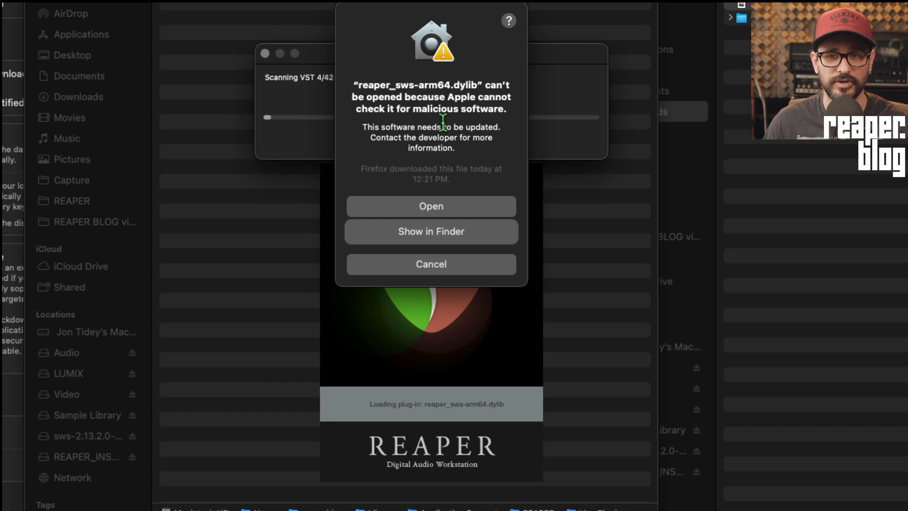
mouse_move(453, 215)
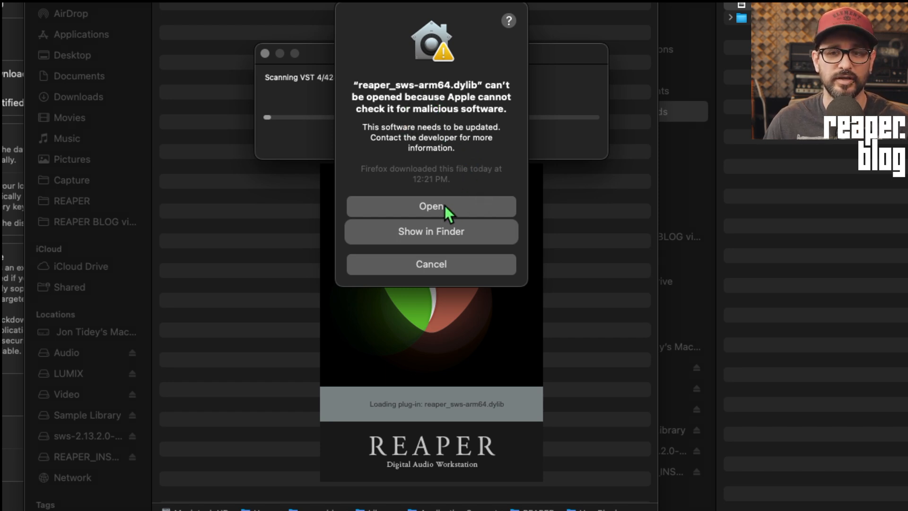
mouse_move(454, 218)
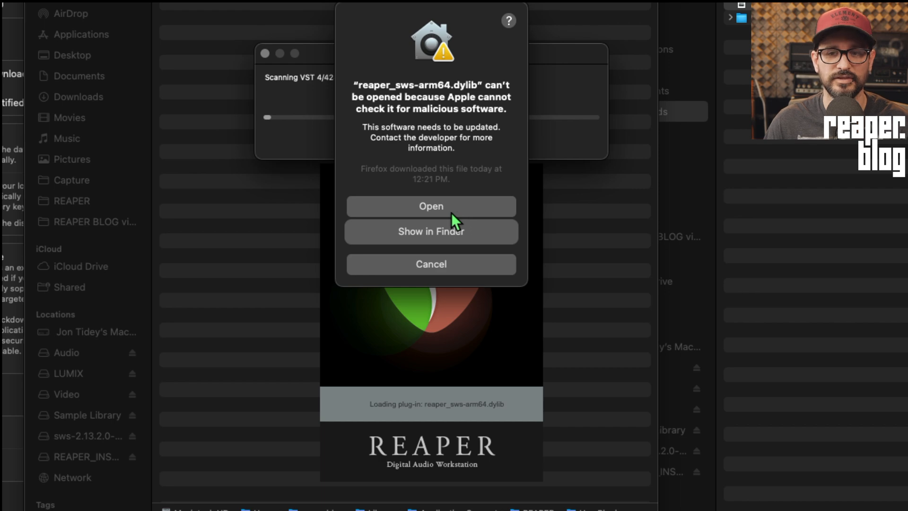
left_click(432, 207)
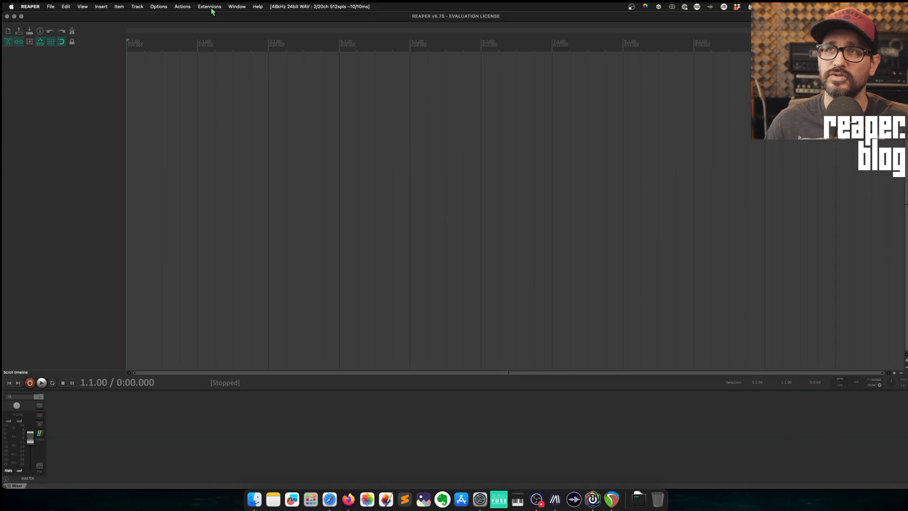
- Confirm SWS tools appear in the Extensions menu and bring up Padre's LFO Generator
left_click(209, 6)
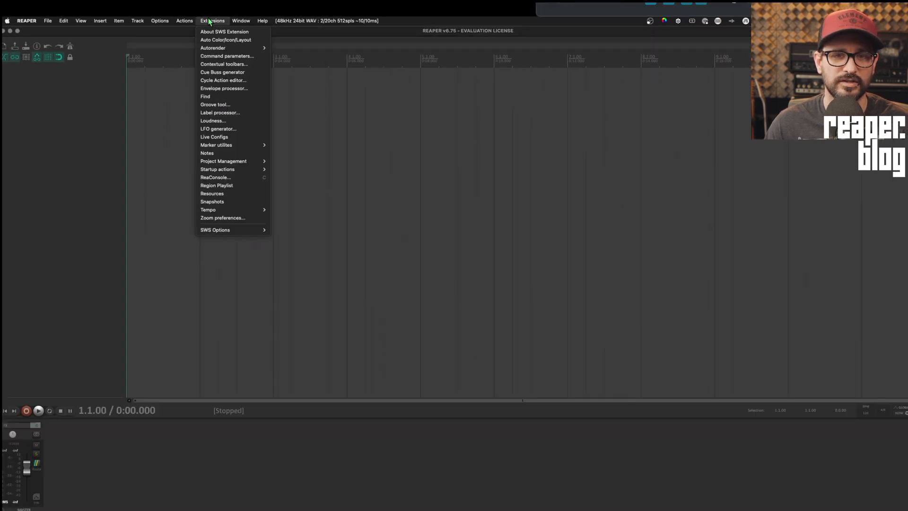
mouse_move(245, 135)
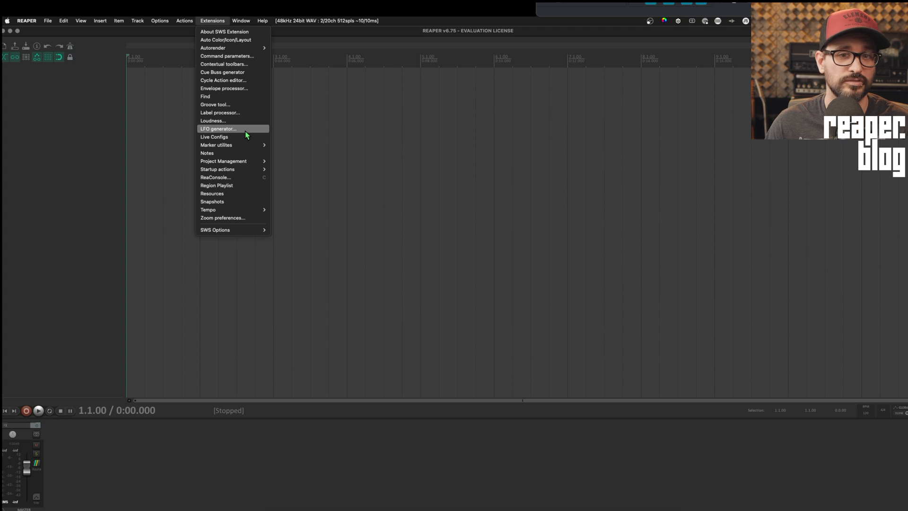
left_click(218, 128)
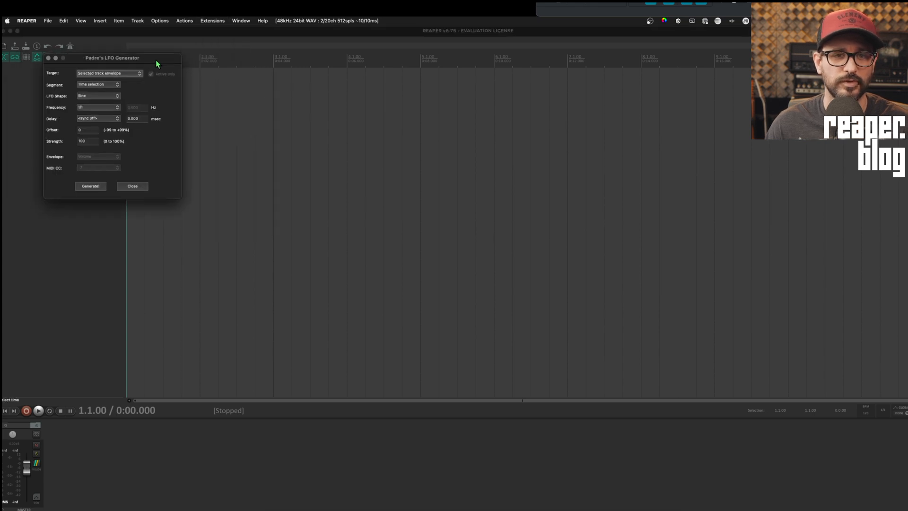
left_click(133, 186)
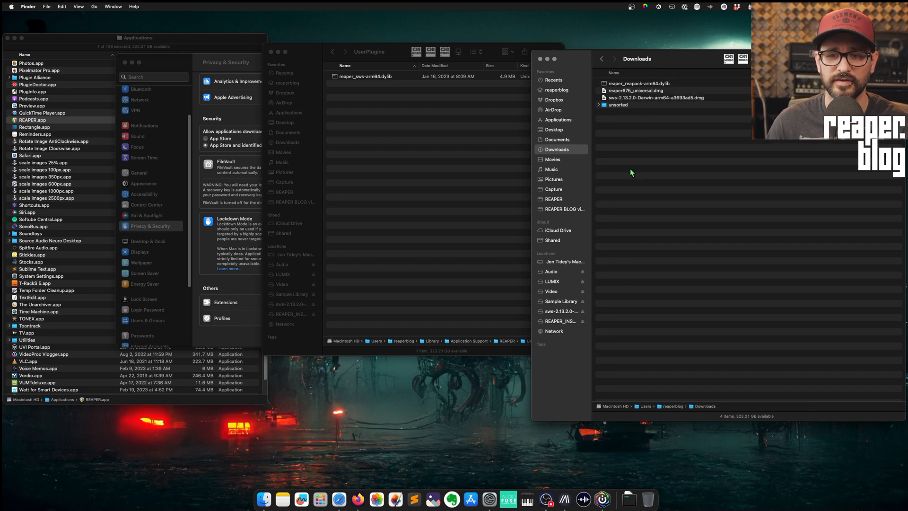
mouse_move(544, 247)
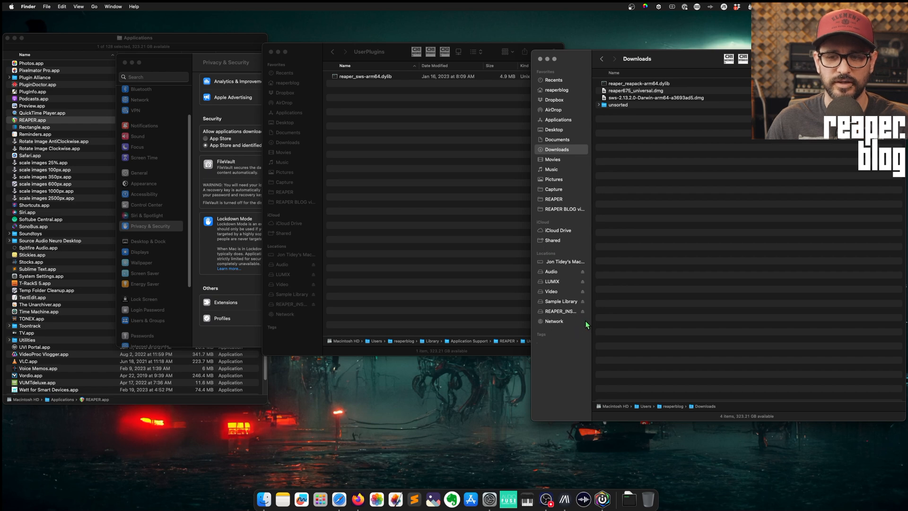
- Show reaper_reapack-arm64.dylib in Downloads beside REAPER's UserPlugins folder
left_click(636, 83)
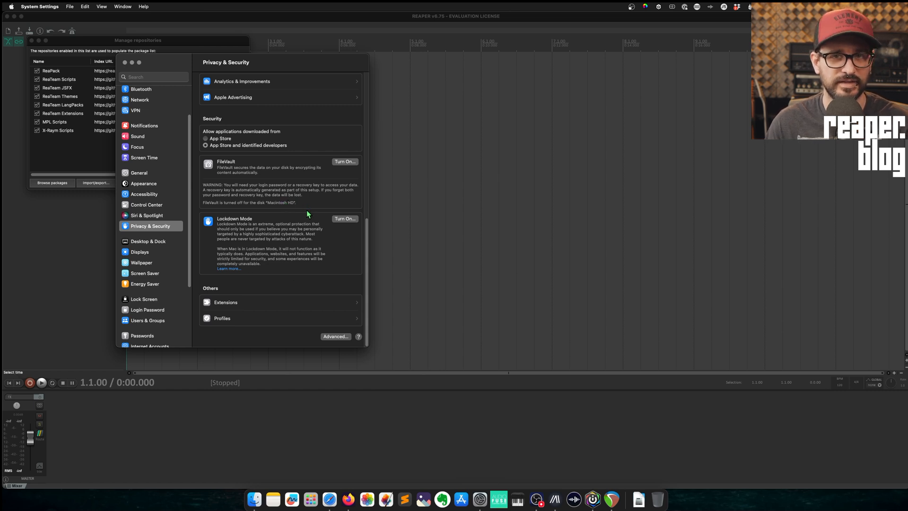
mouse_move(181, 64)
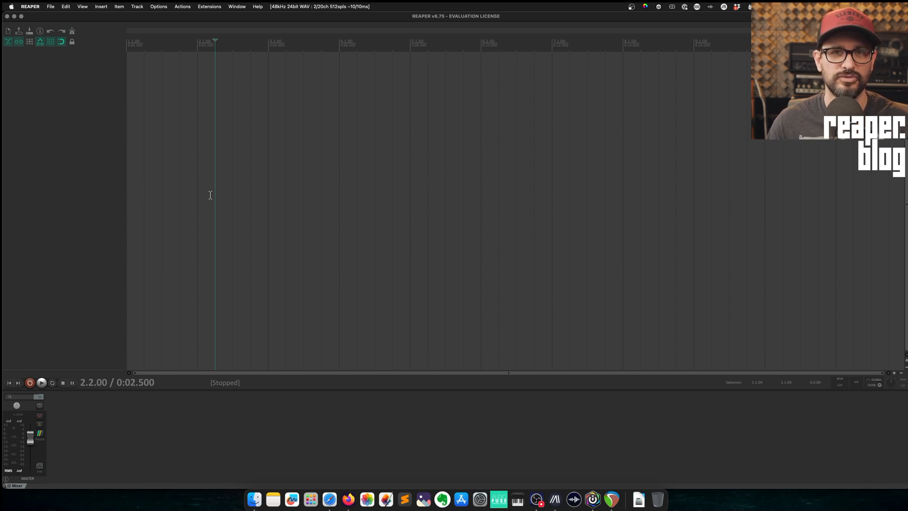
mouse_move(409, 412)
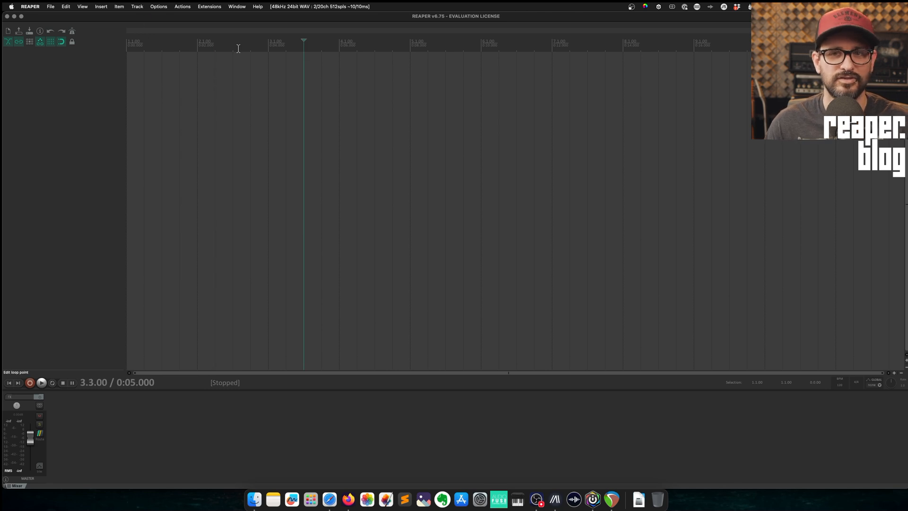
- Leave ReaPack's repository list (ReaPack, ReaTeam) and switch over to System Settings
left_click(208, 5)
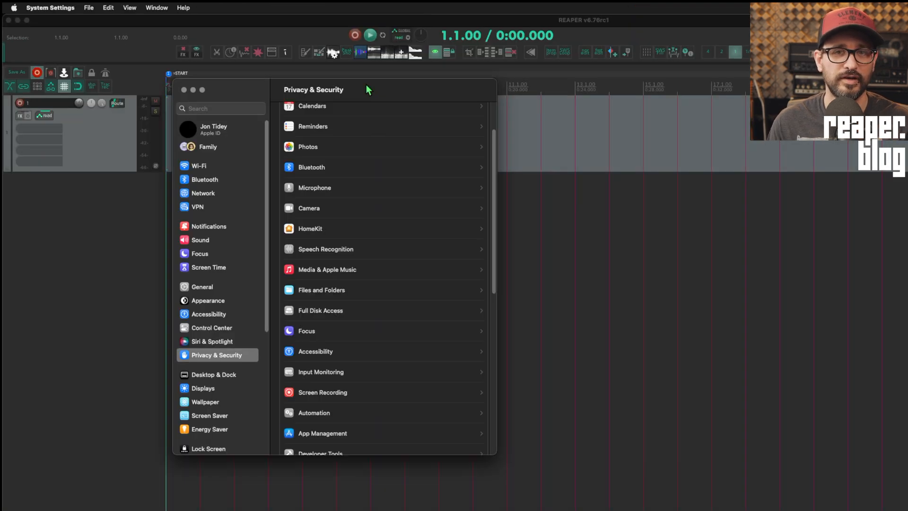
mouse_move(229, 375)
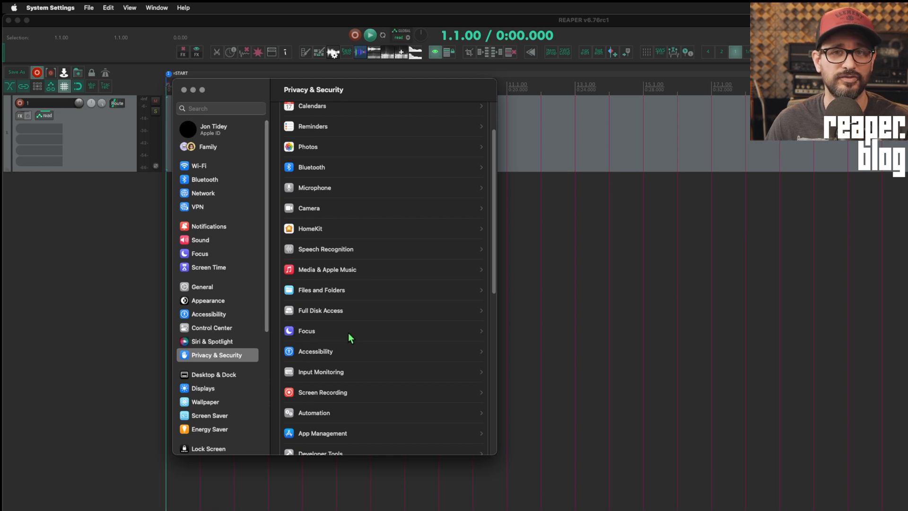
- Check Full Disk Access lists REAPER as enabled, then return to the Privacy & Security overview
scroll("up", 3)
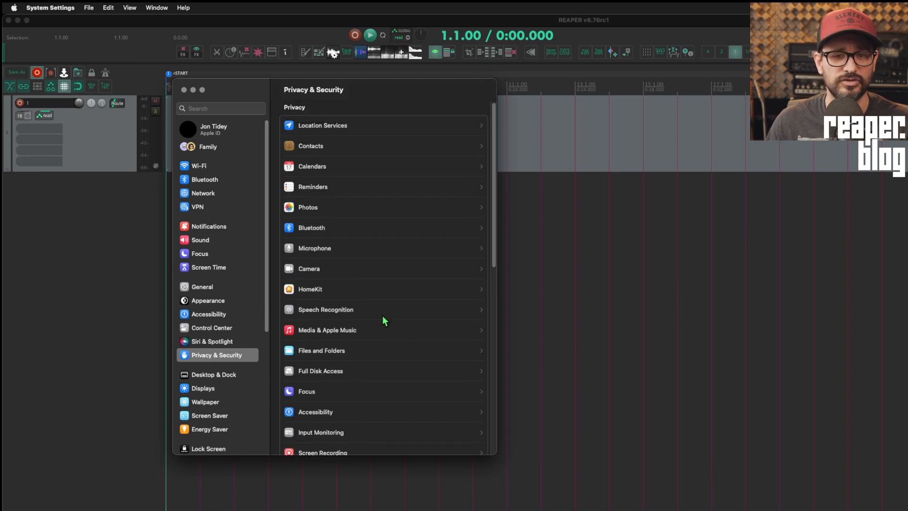
left_click(314, 248)
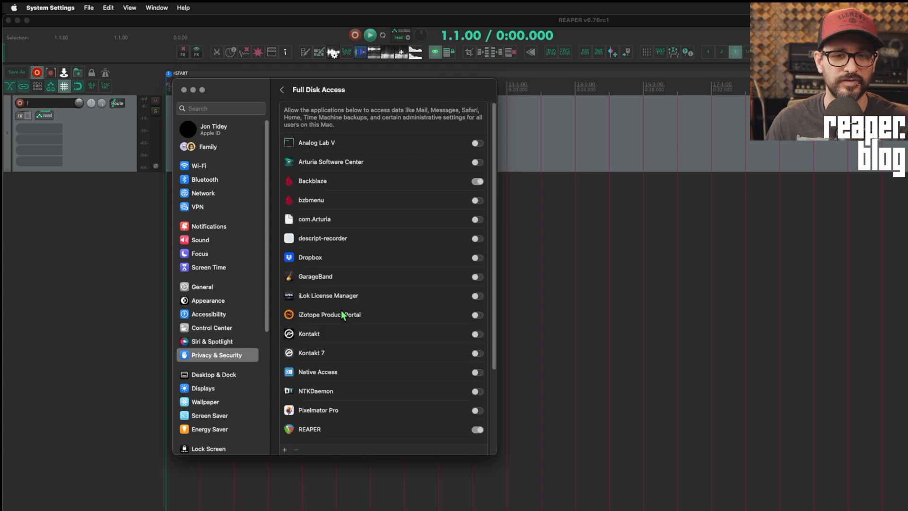
scroll("down", 3)
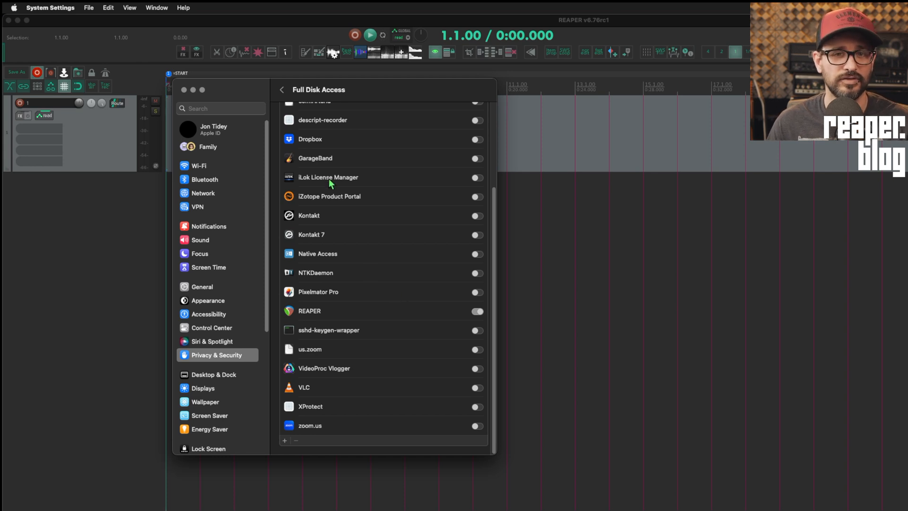
left_click(282, 90)
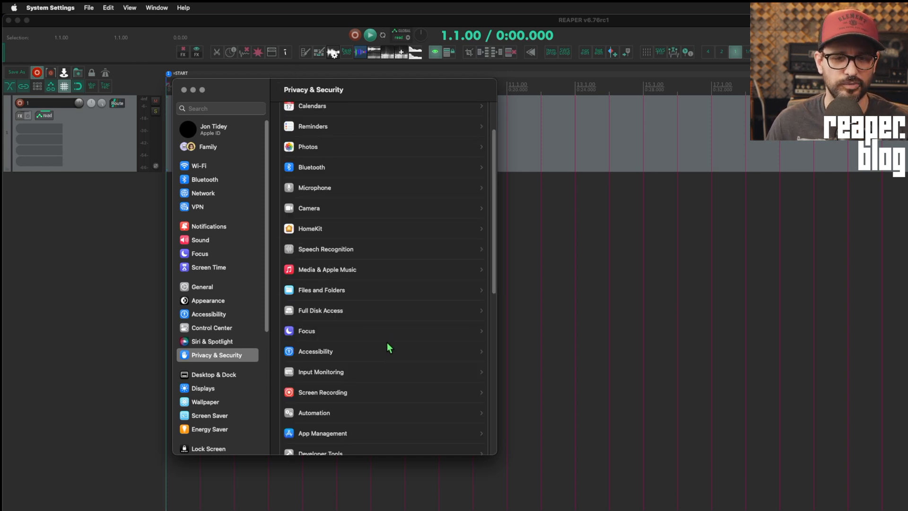
left_click(320, 372)
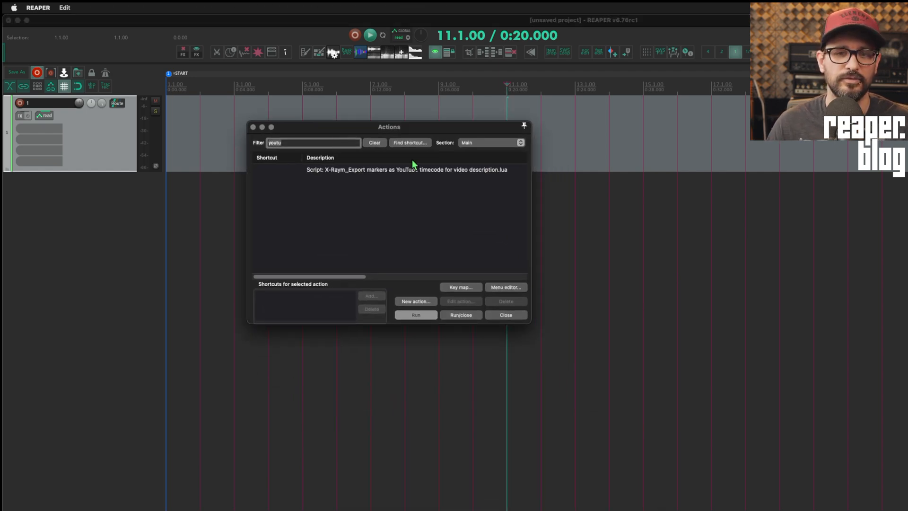
- Look up the action's shortcut via Find shortcut, start Add, then cancel leaving shortcuts unchanged
left_click(410, 142)
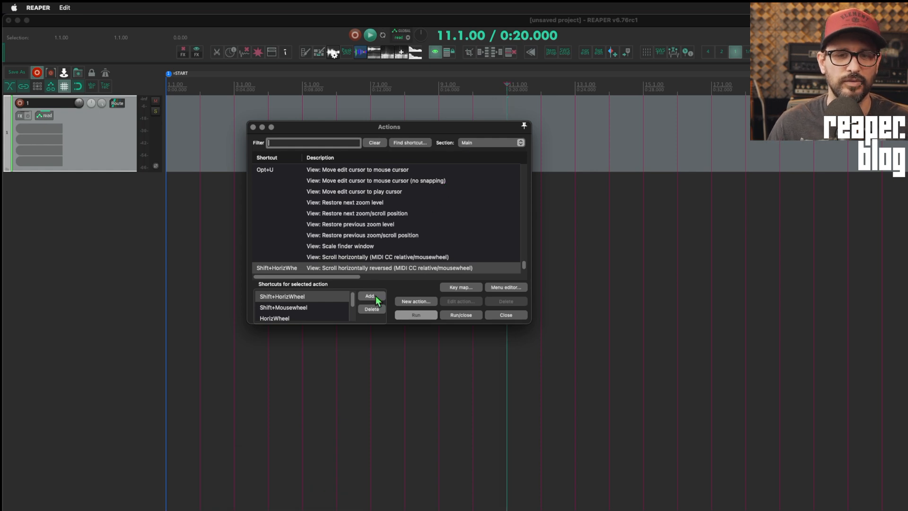
left_click(370, 295)
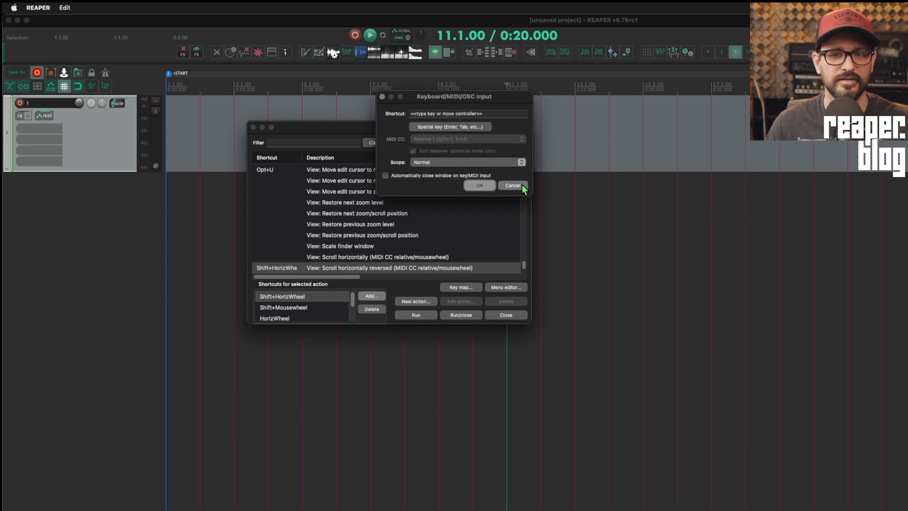
left_click(512, 186)
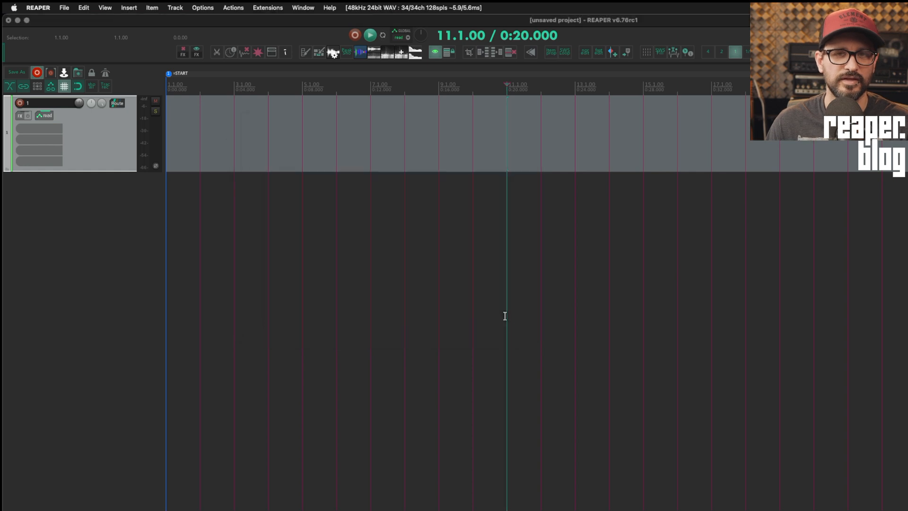